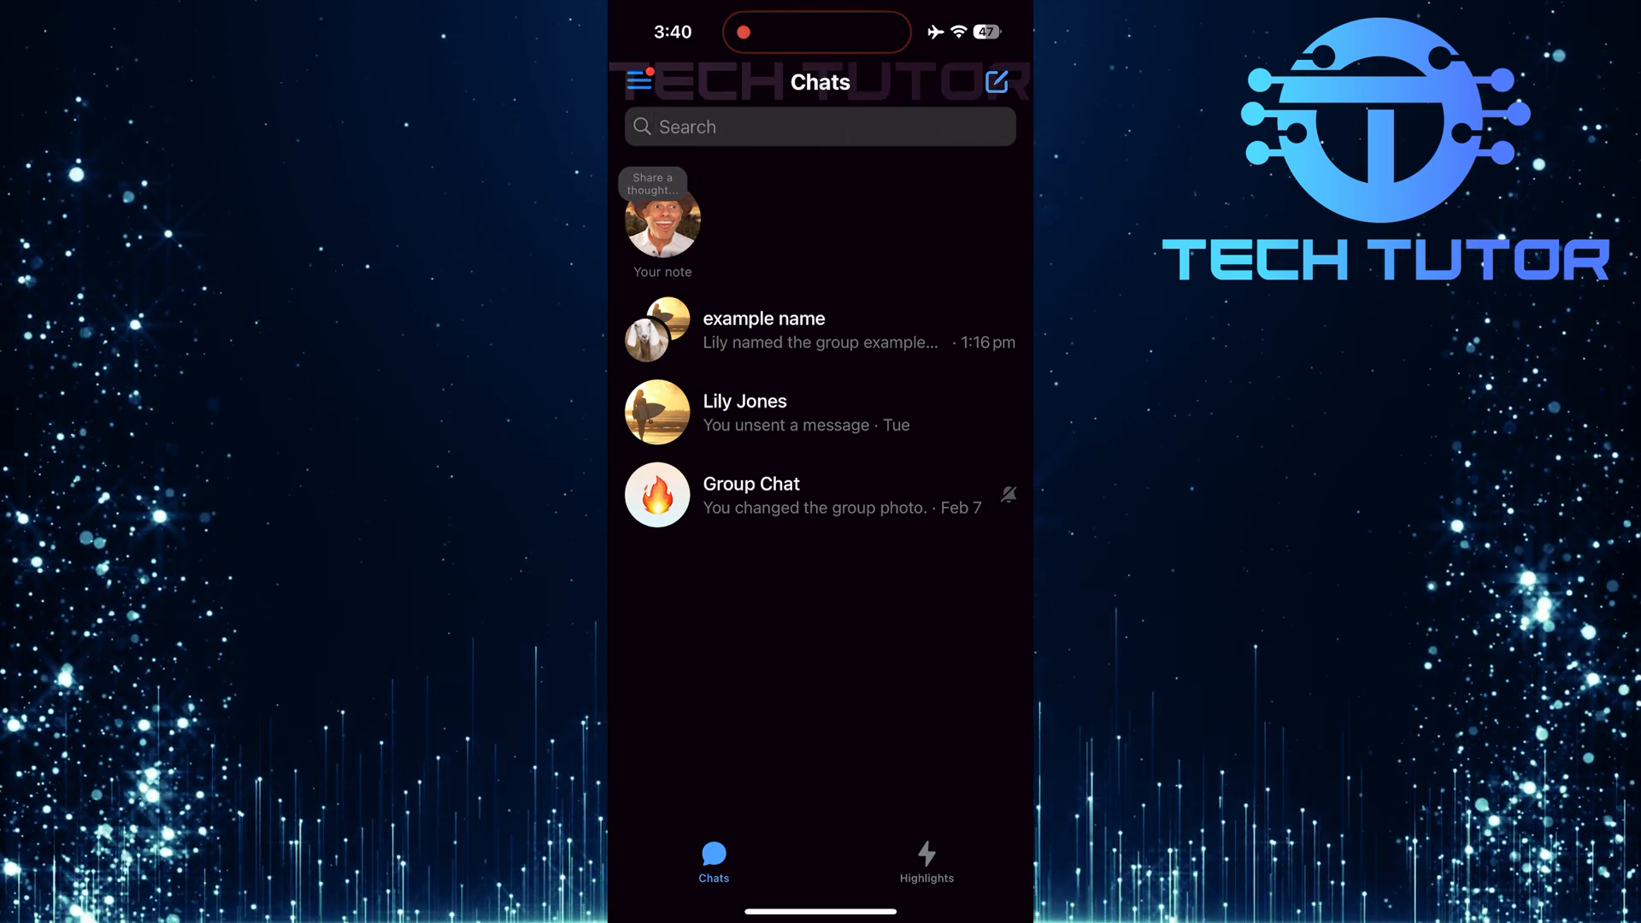
- Open the 'example name' group conversation from the Chats list
click(763, 318)
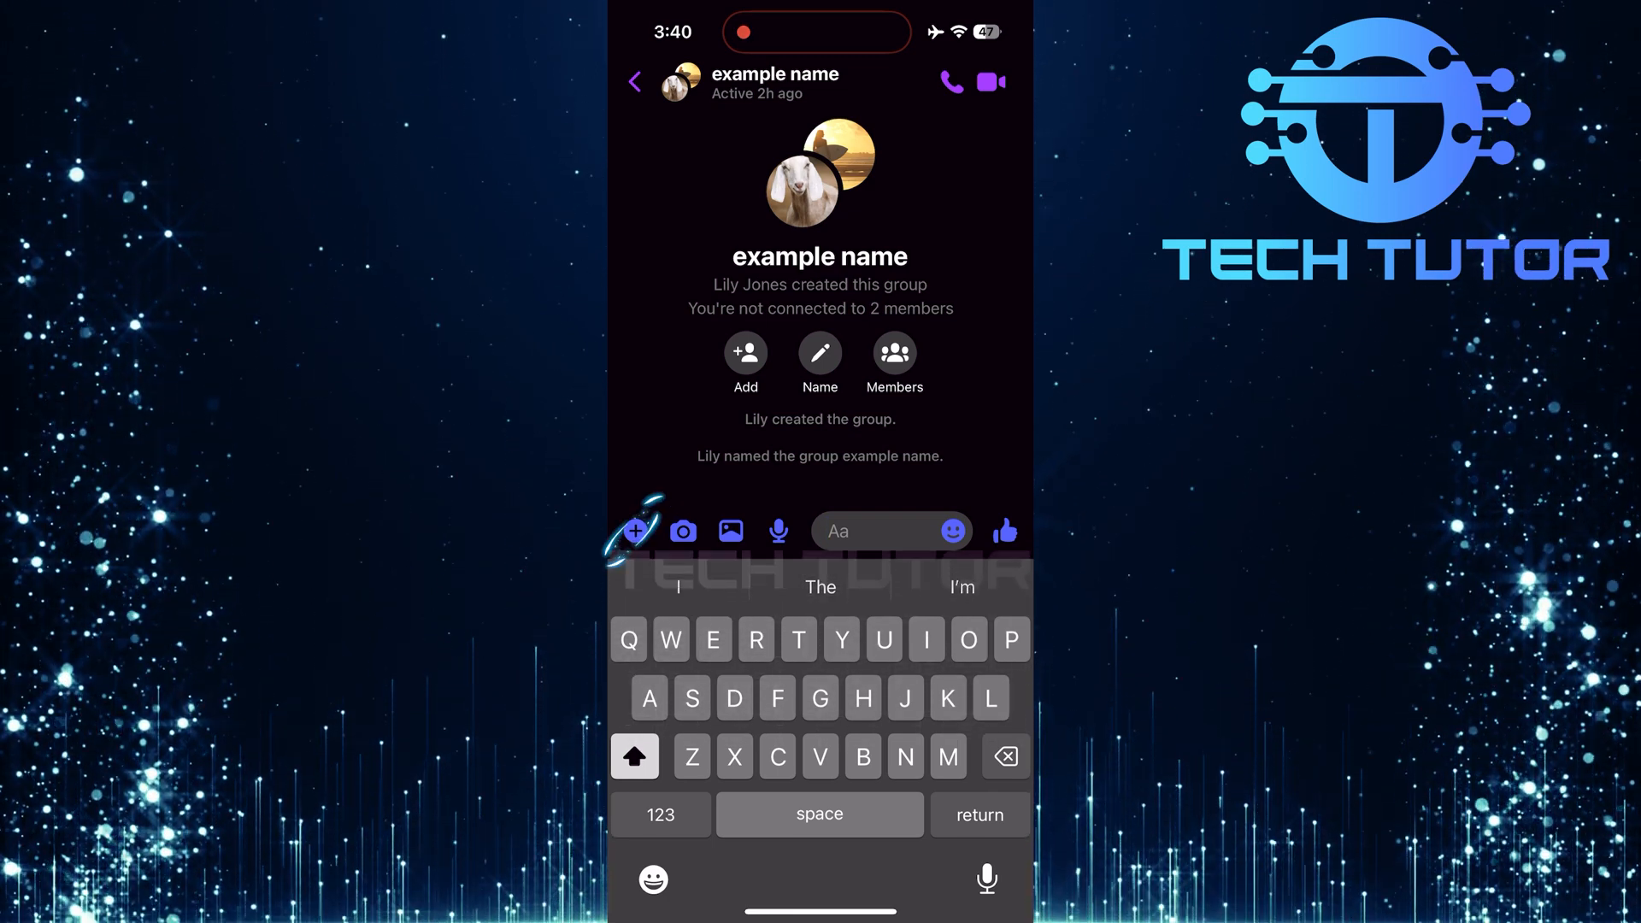
- Start a new poll from the extra send options beside the message box
click(635, 530)
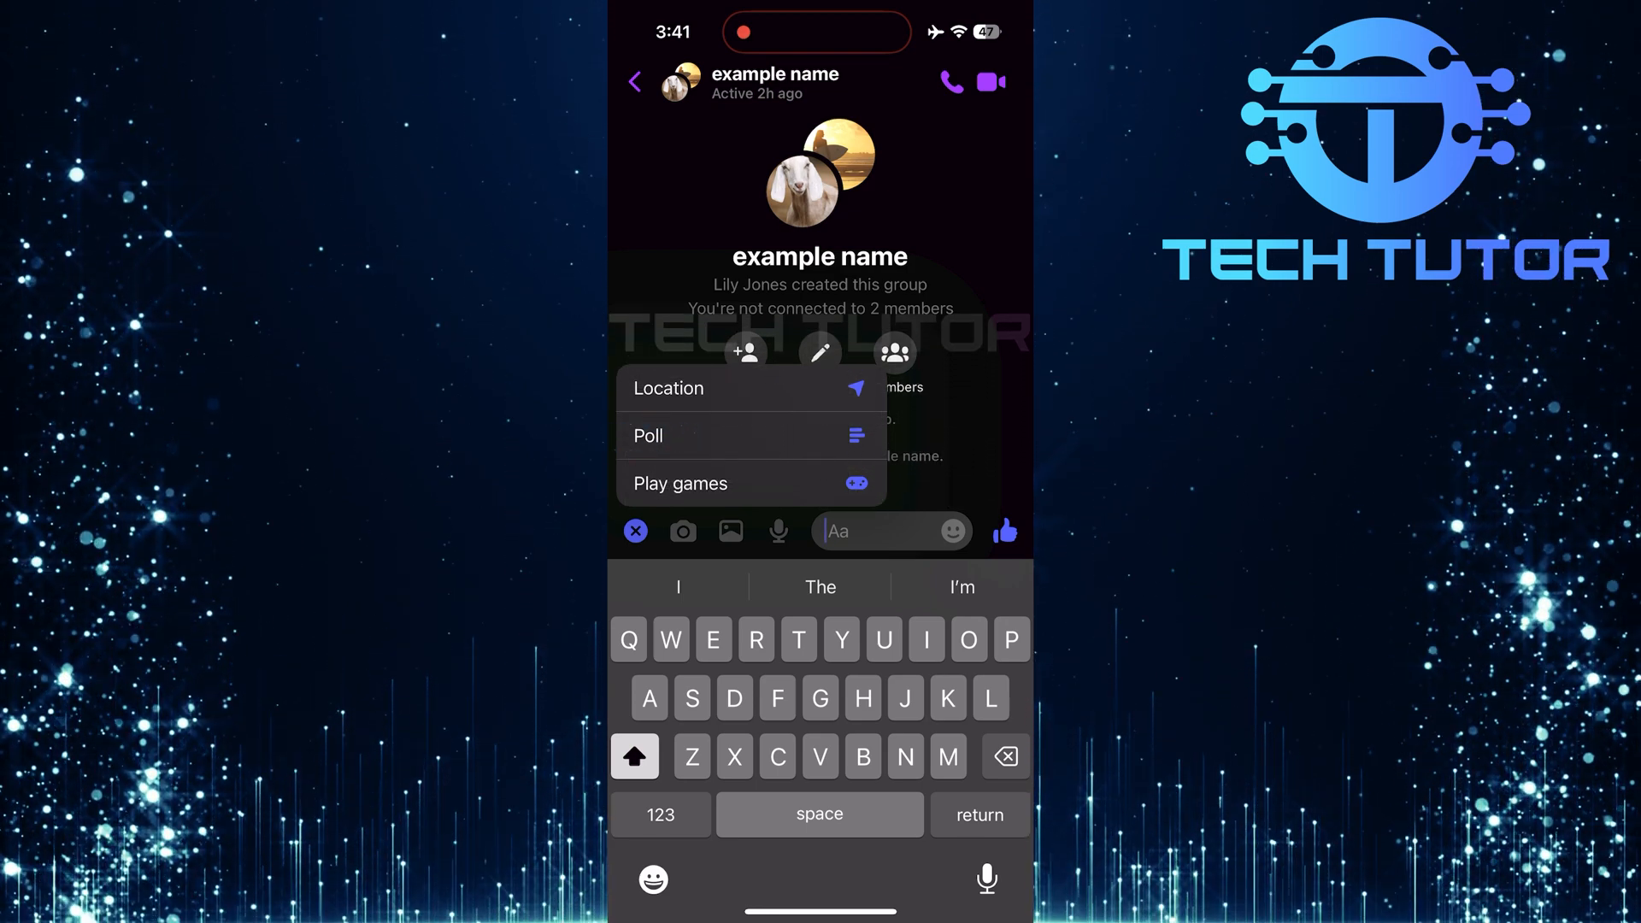
click(646, 436)
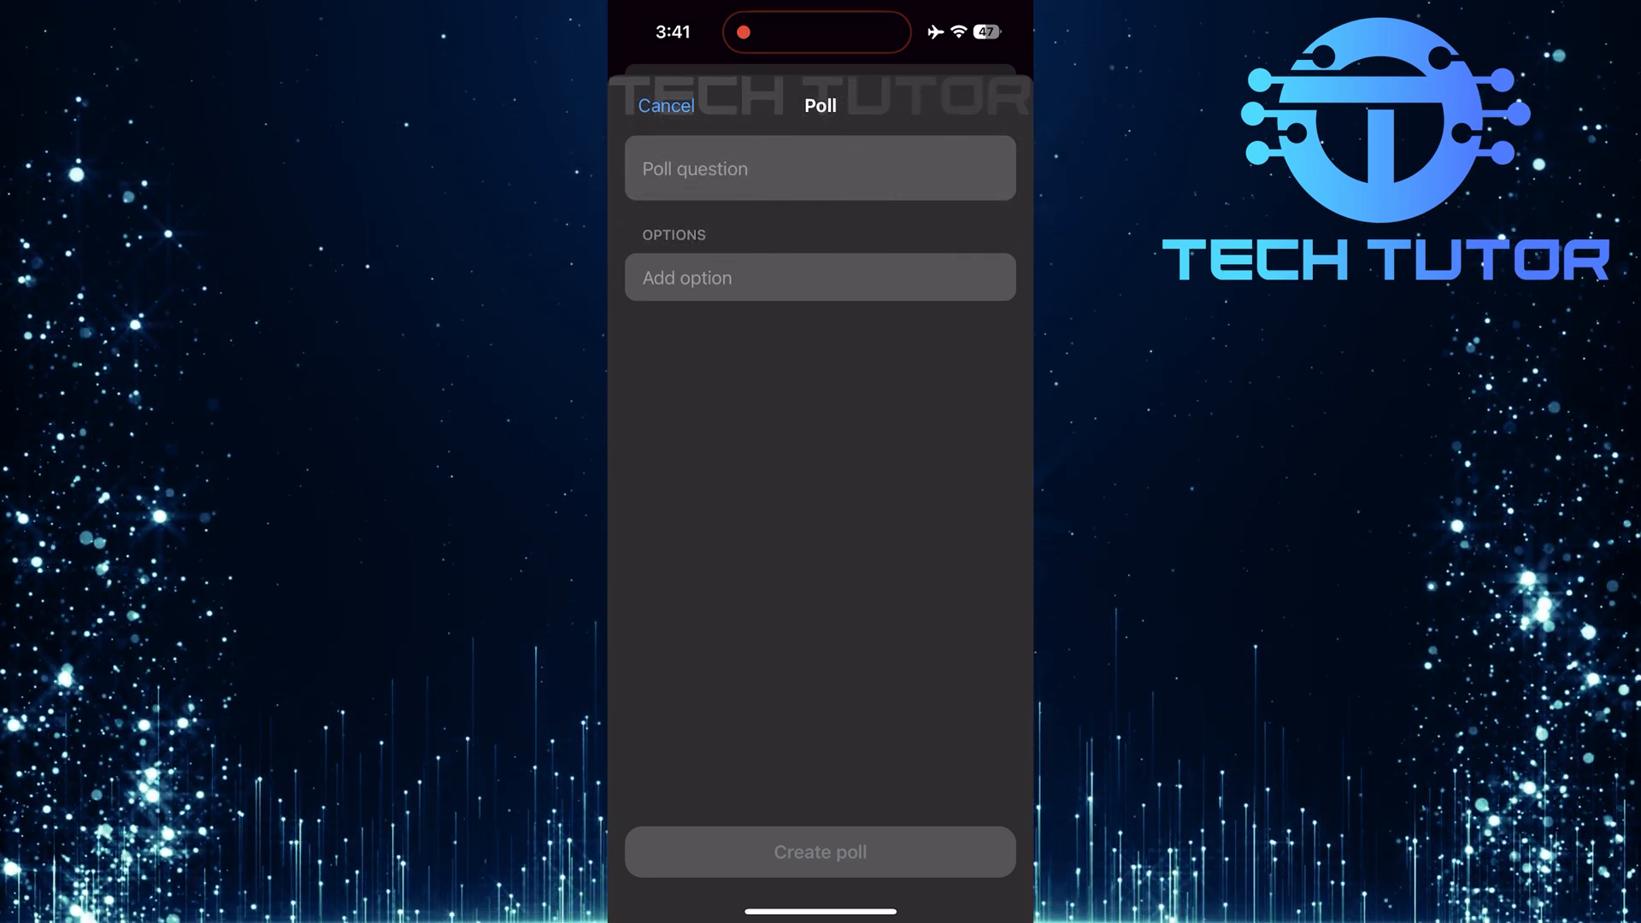
- Enter 'what's your favorite pet?' as the poll question
click(819, 169)
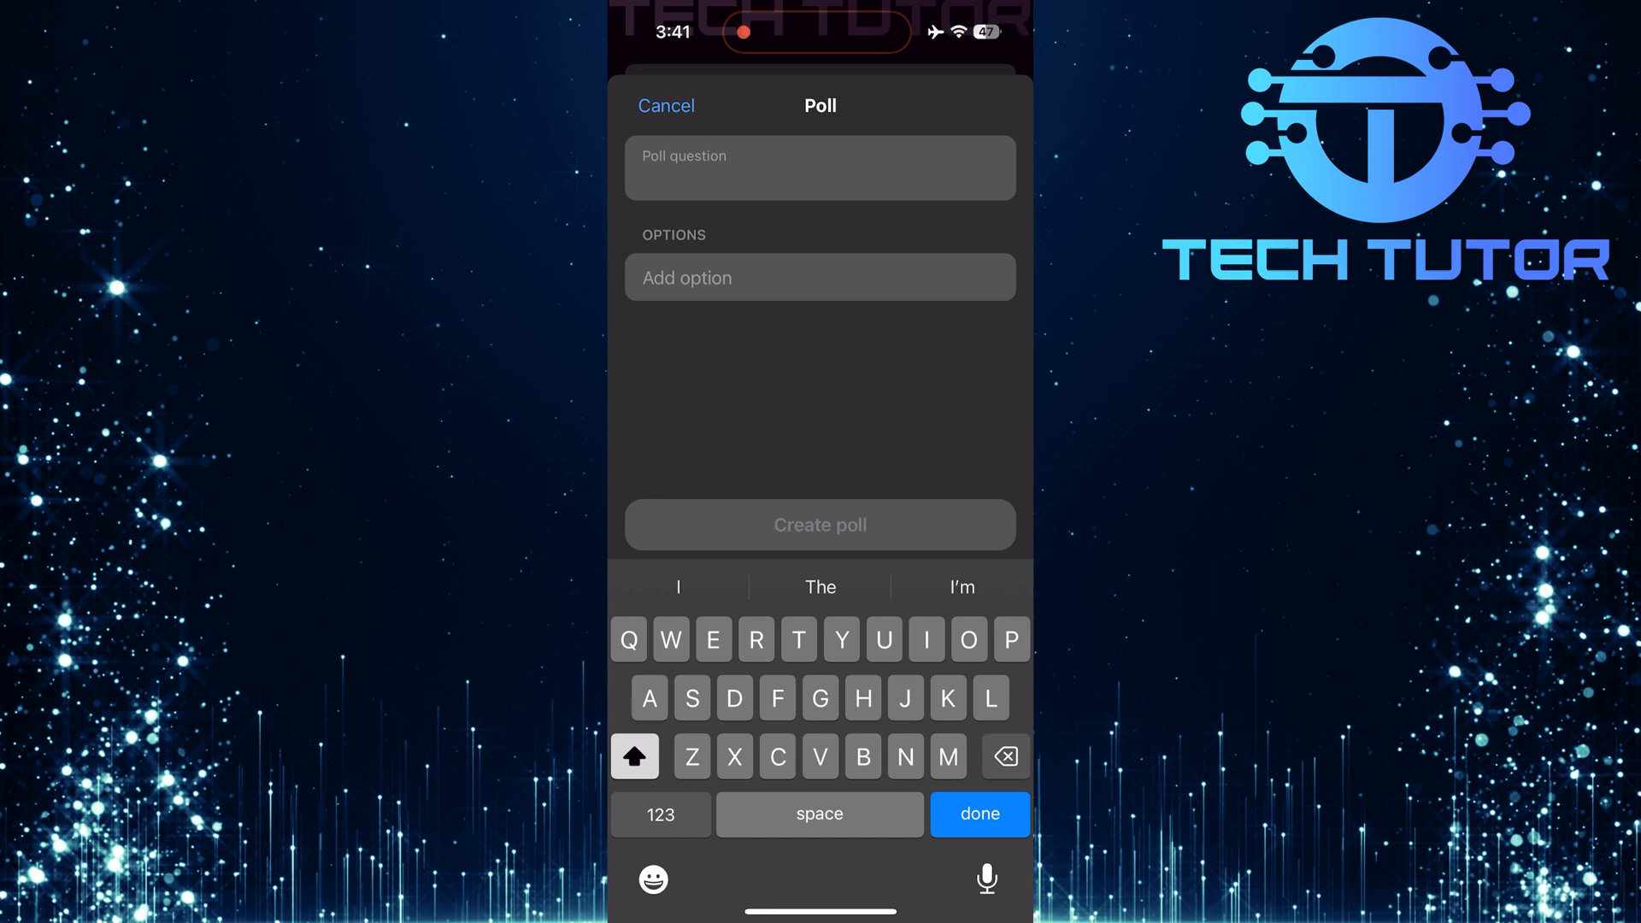
click(819, 167)
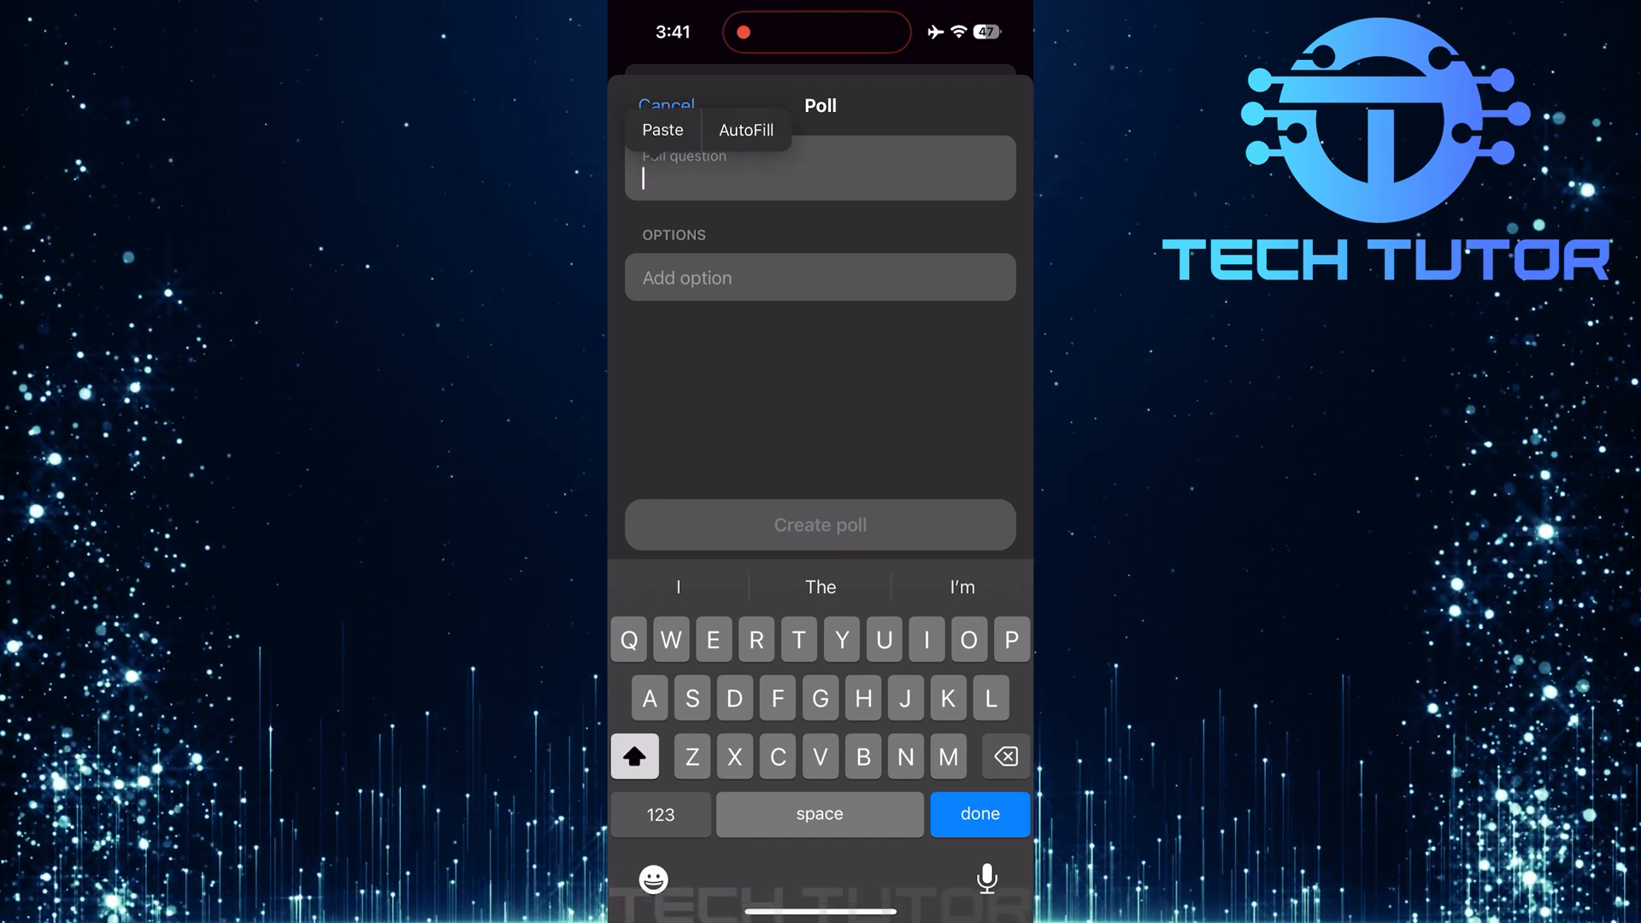
text(what's your favorite pet?)
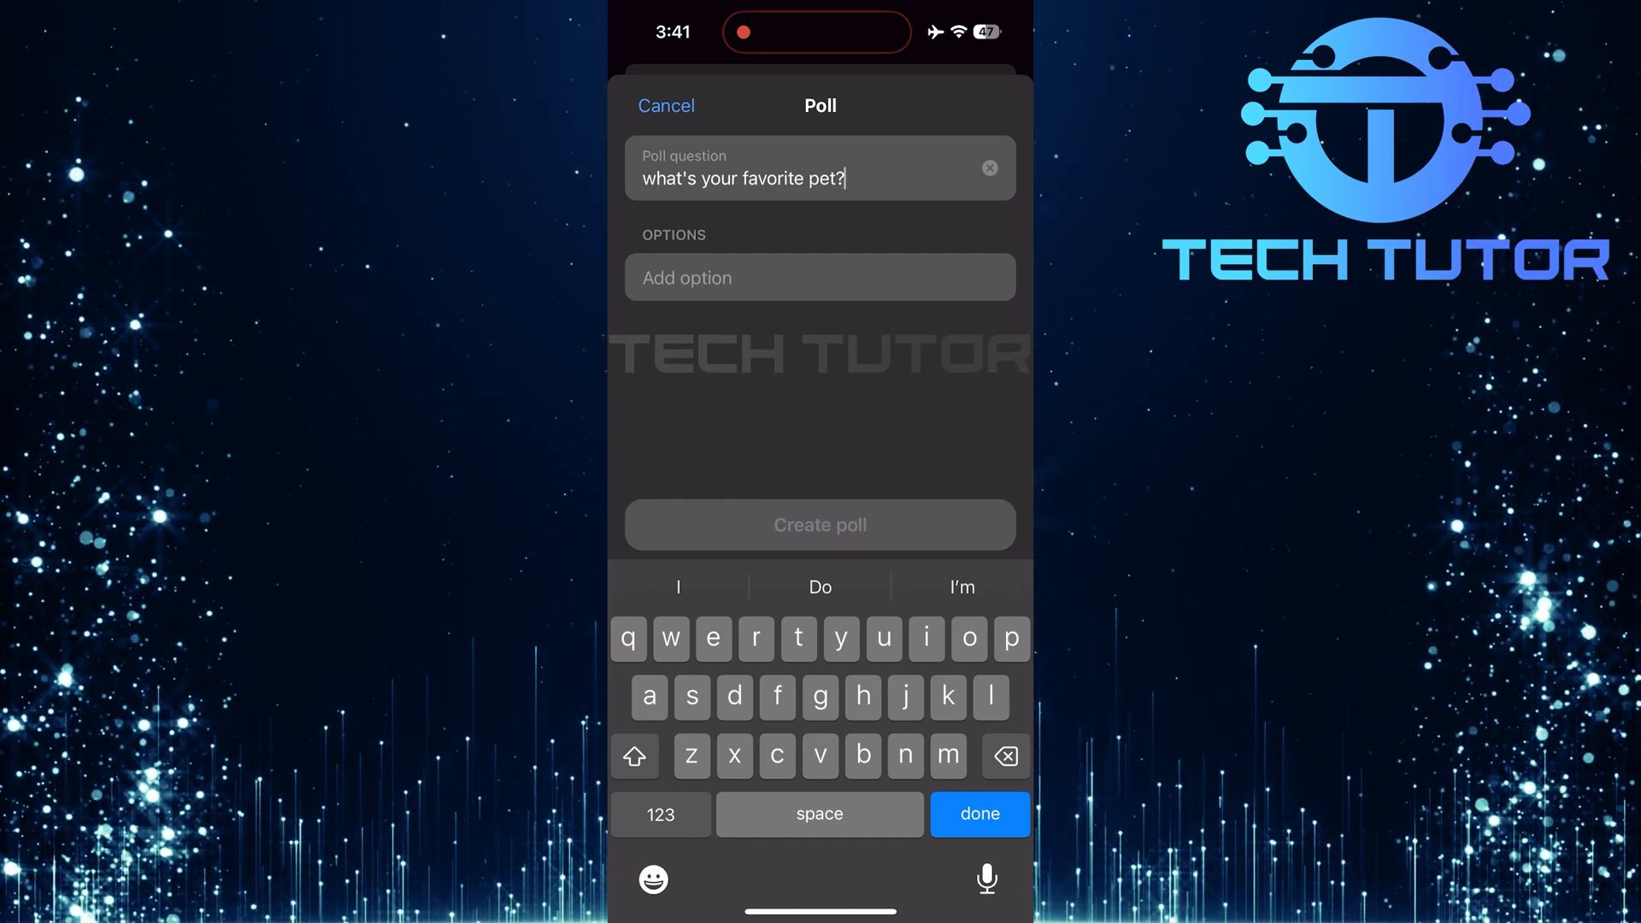
- Fill the poll's answer options with Dog, Cat, Bird and Fish
text(Dog)
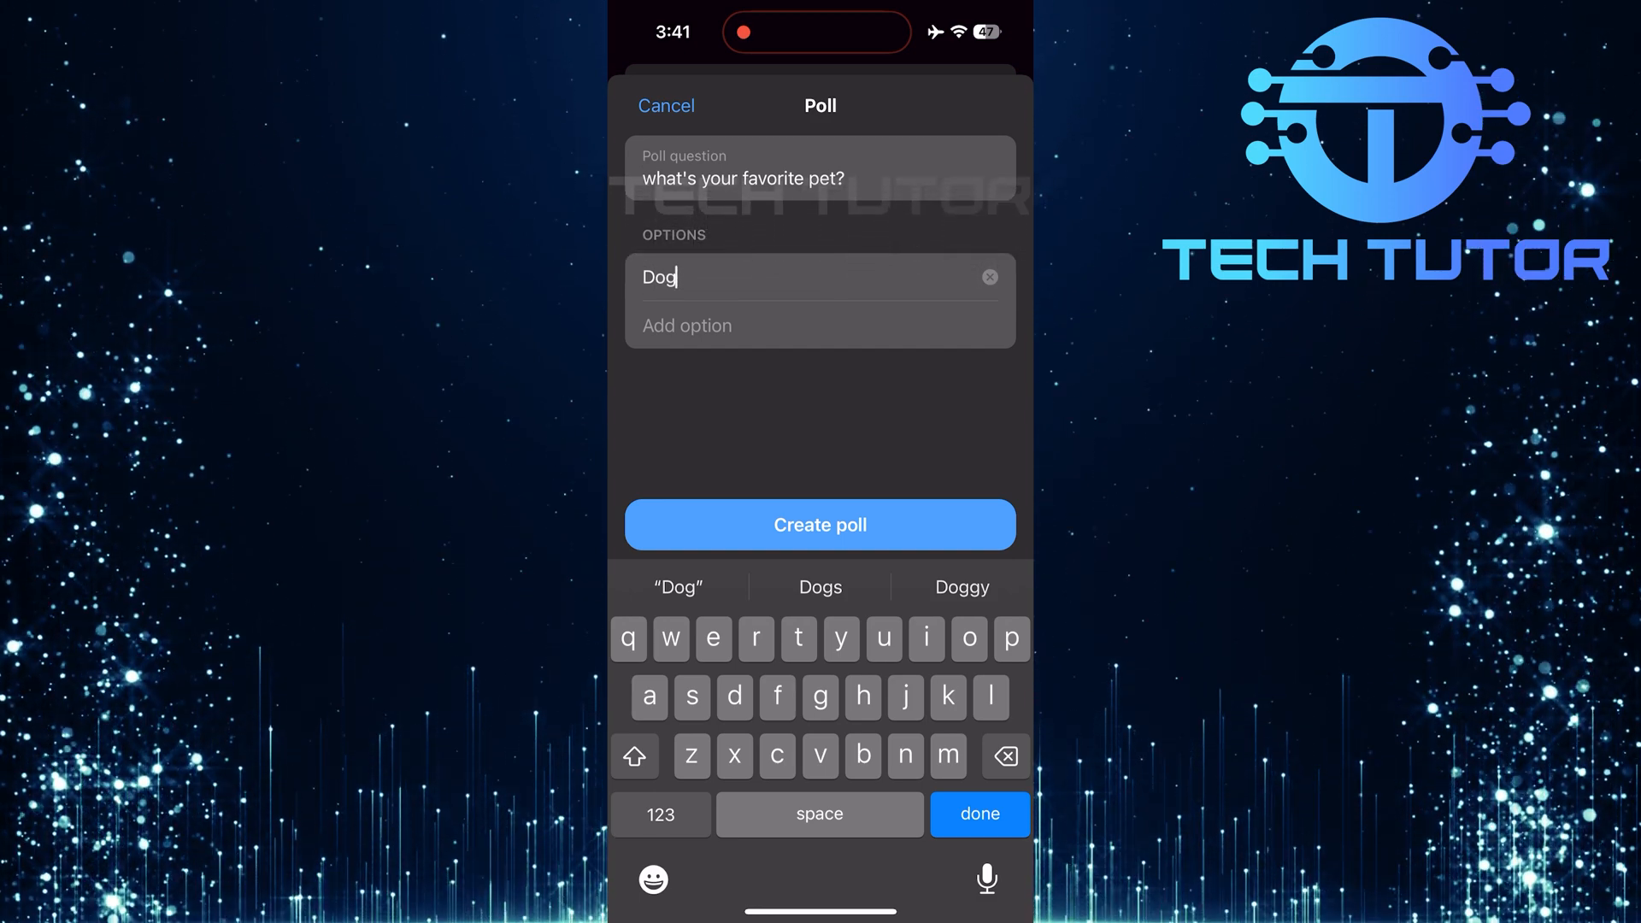
text(Cat)
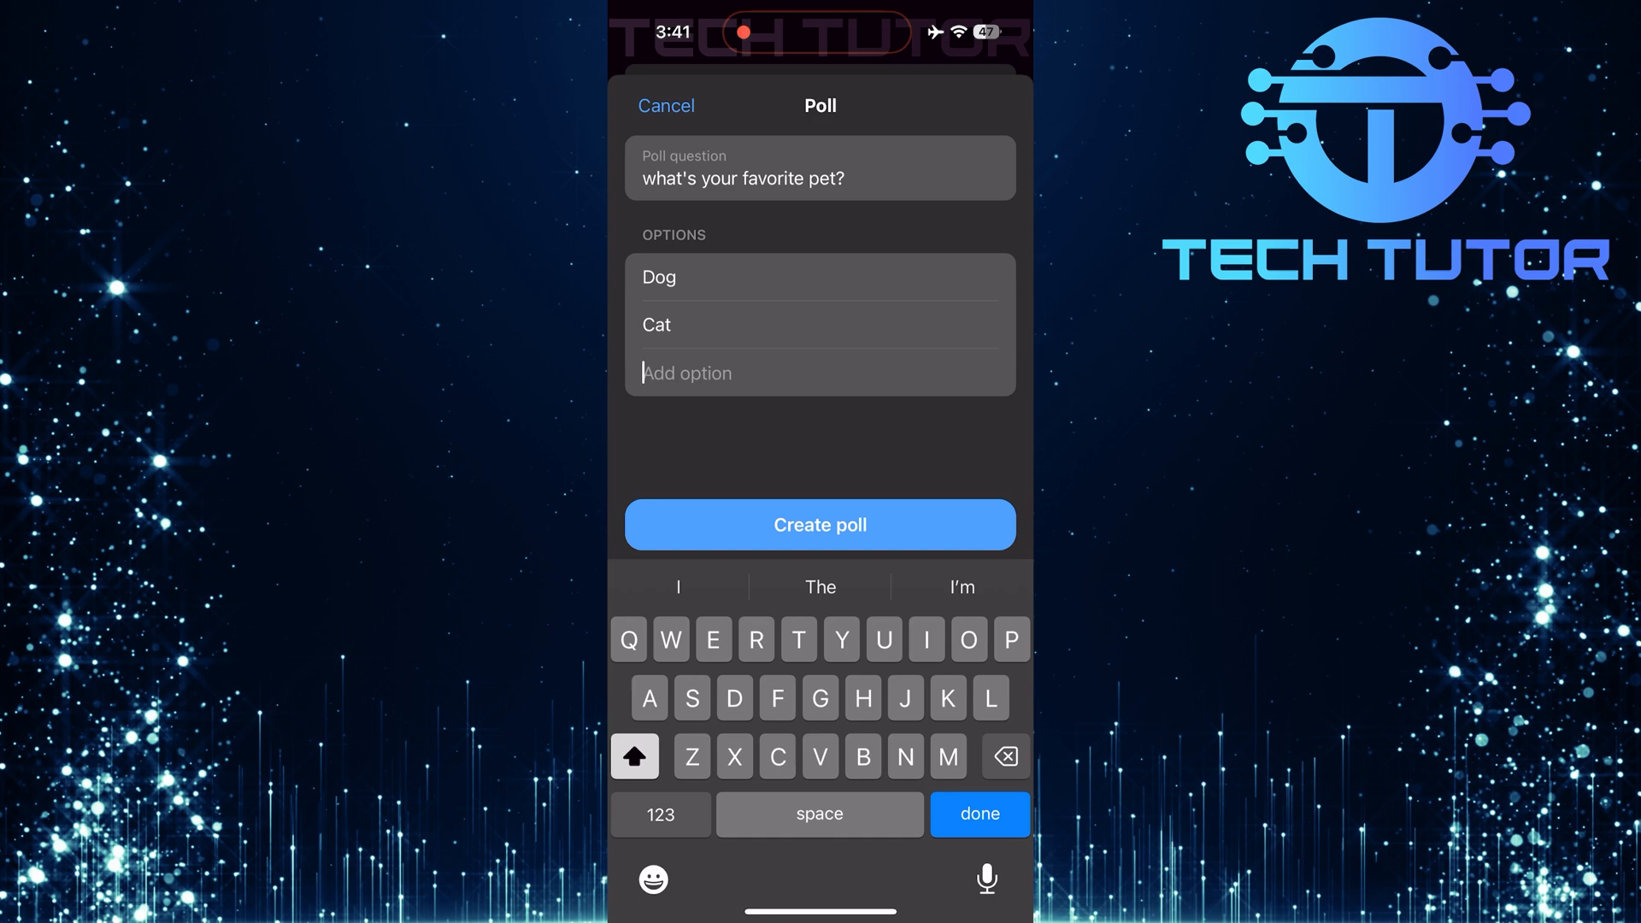
text(Bird)
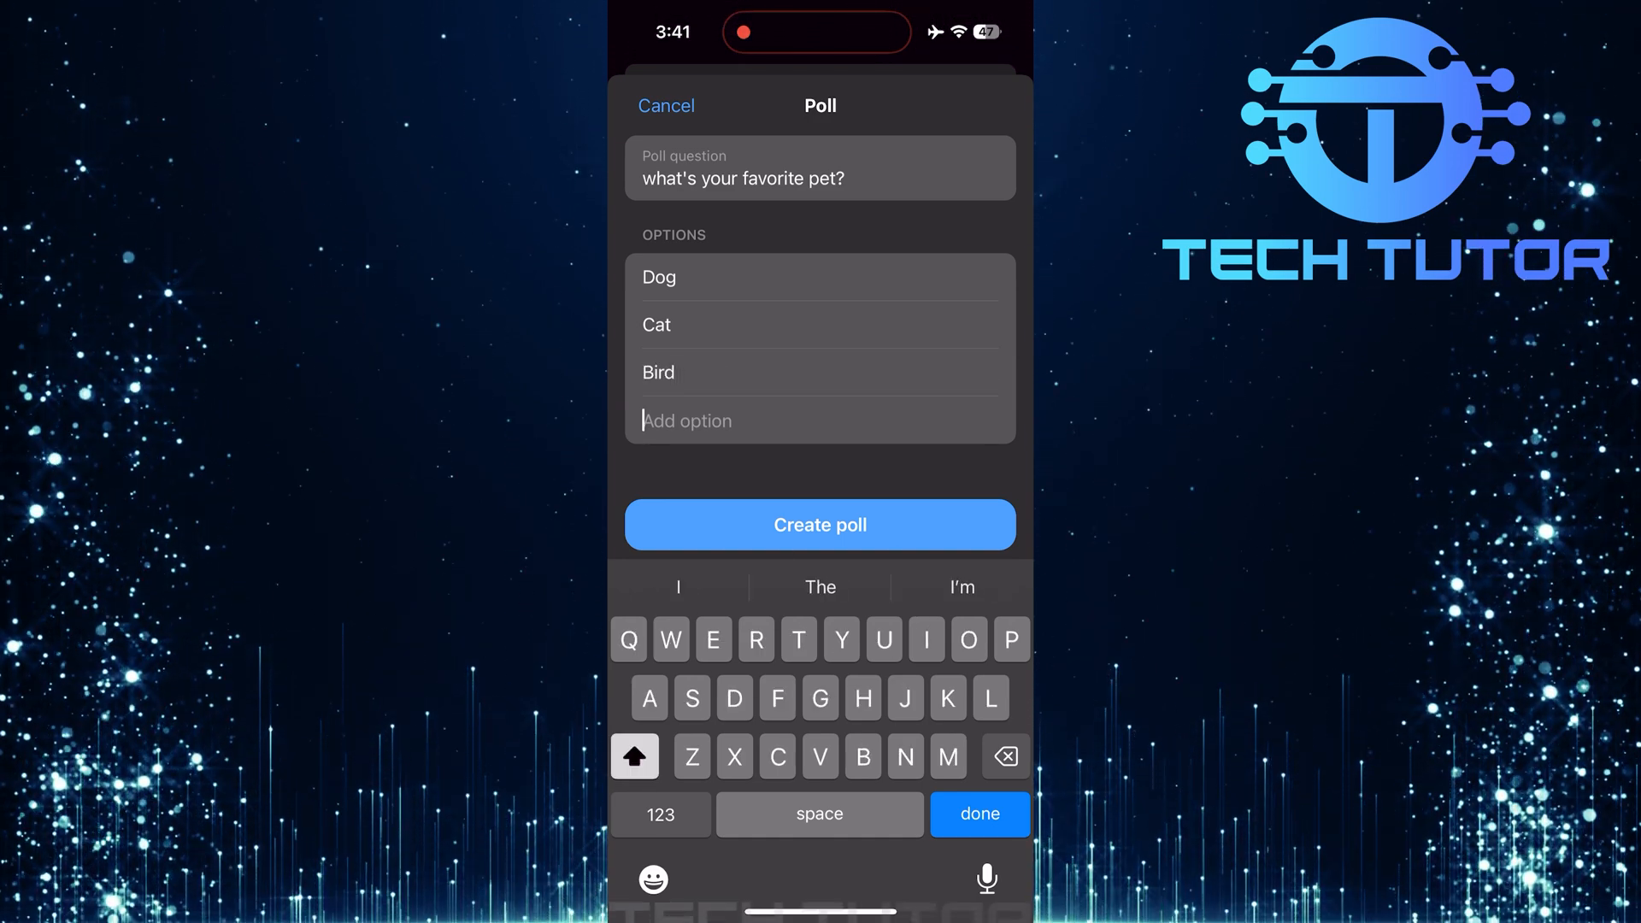
text(Fish)
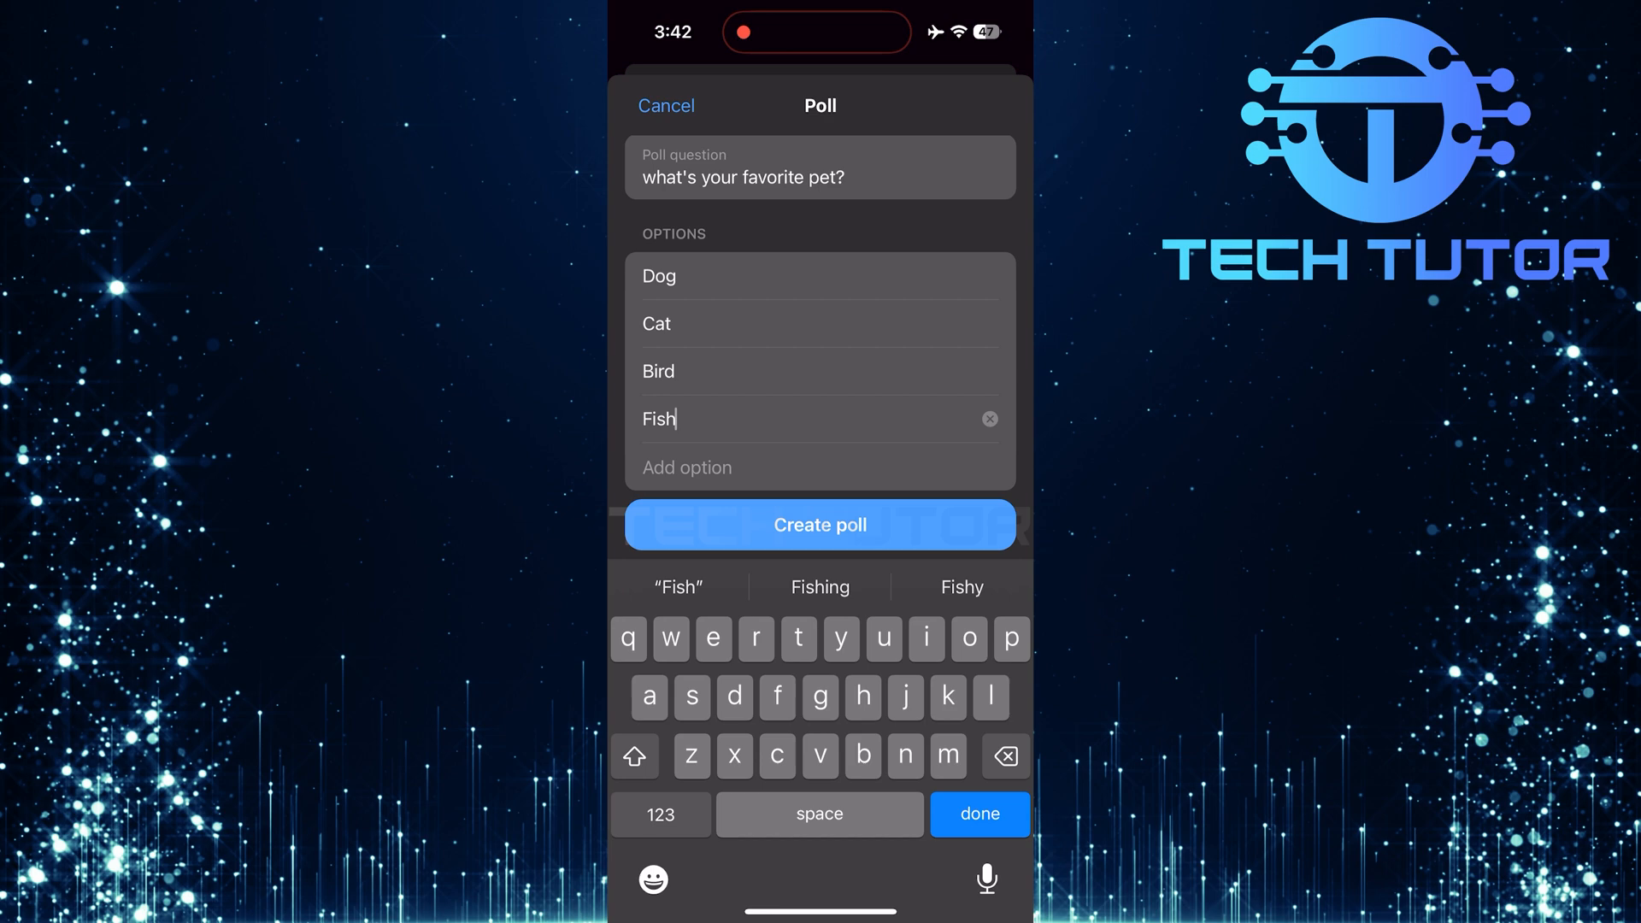
click(819, 525)
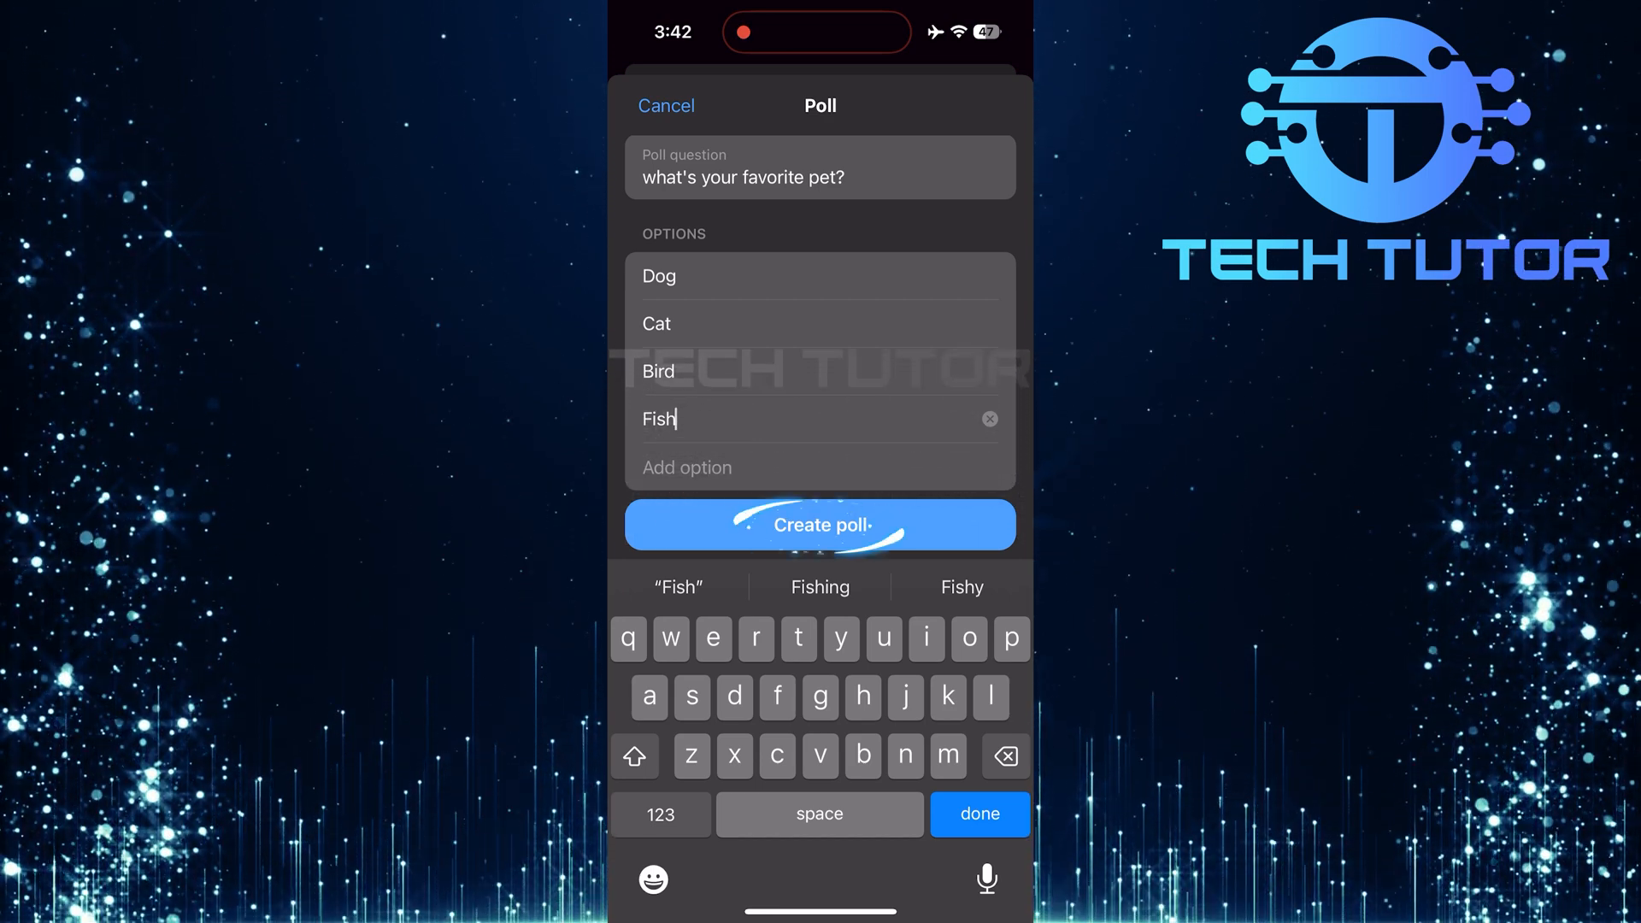
- Post the favorite-pet poll into the group chat via Create poll
click(665, 104)
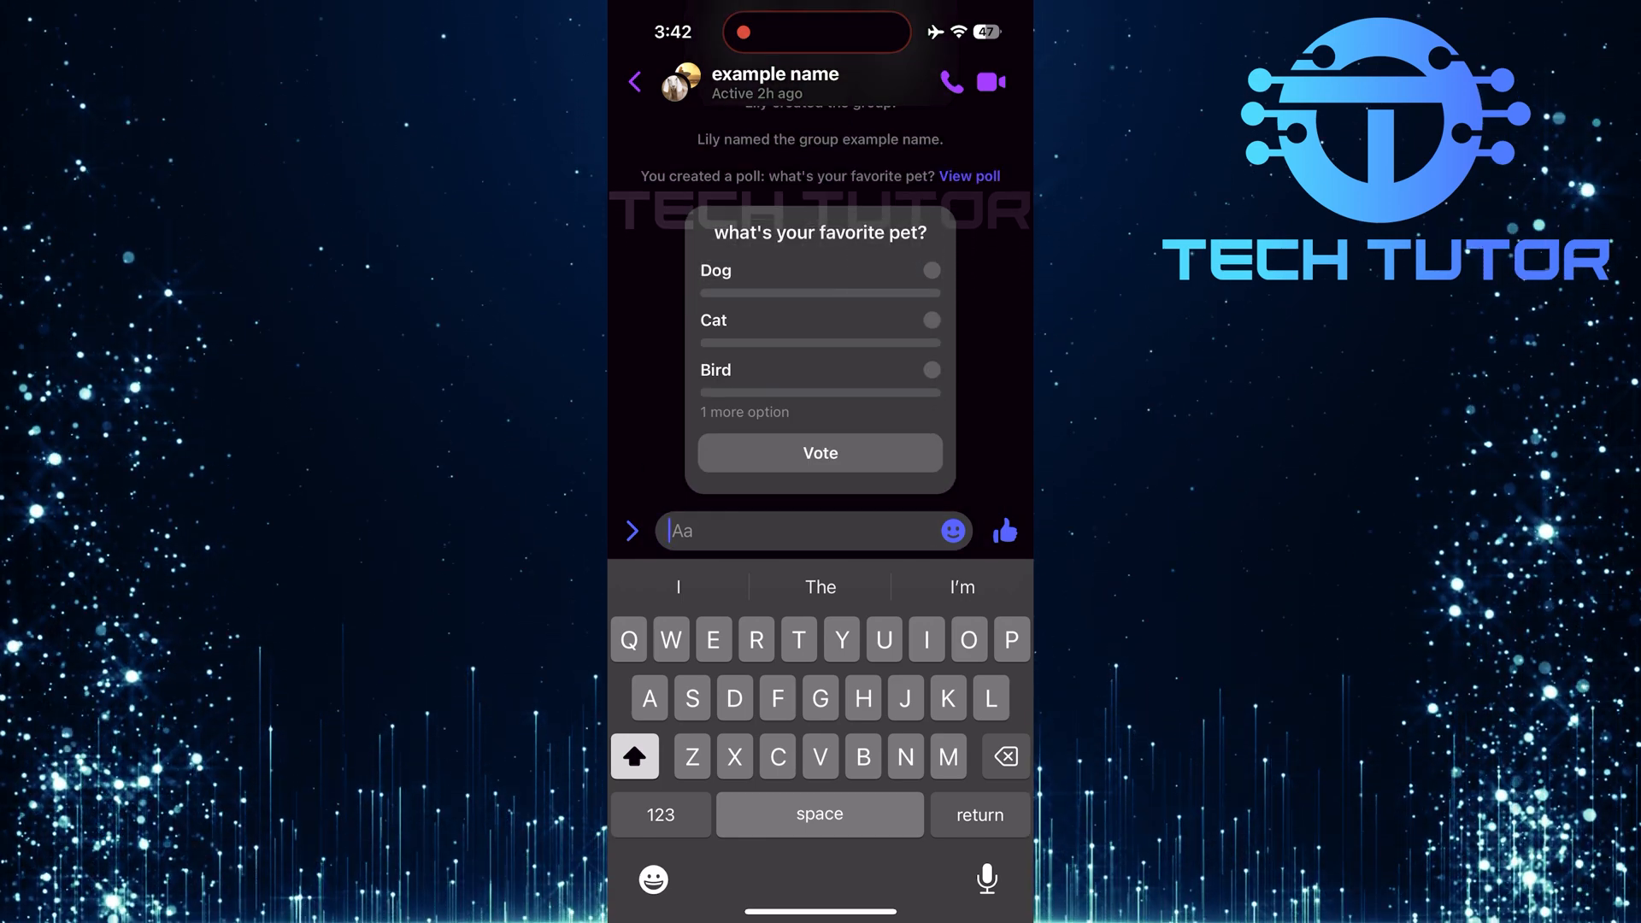
click(631, 530)
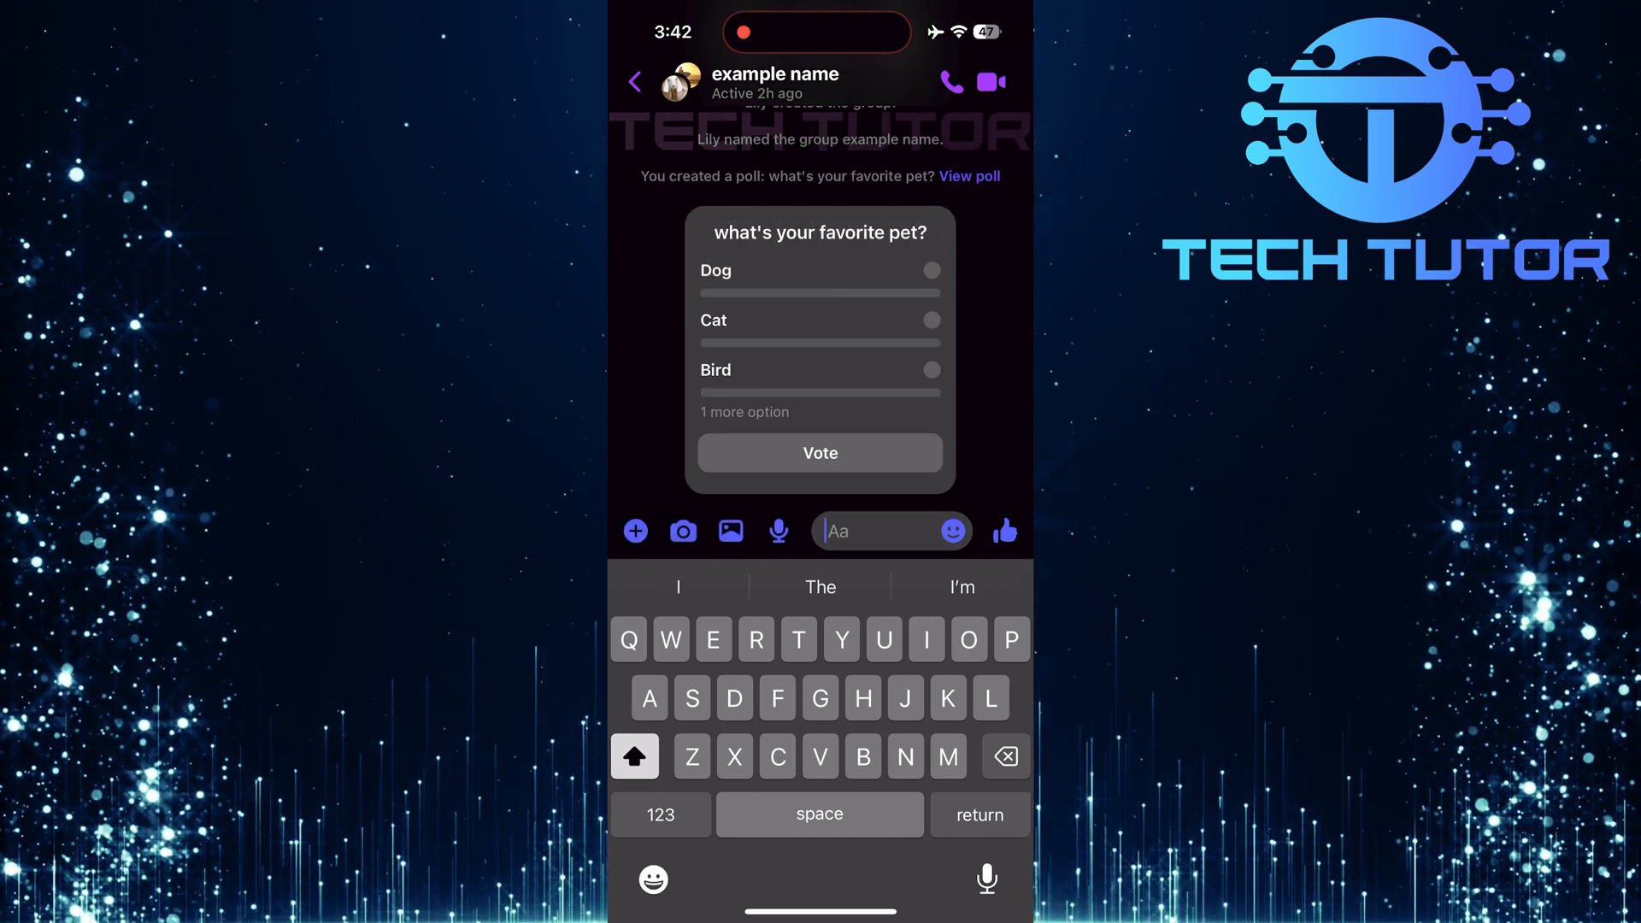